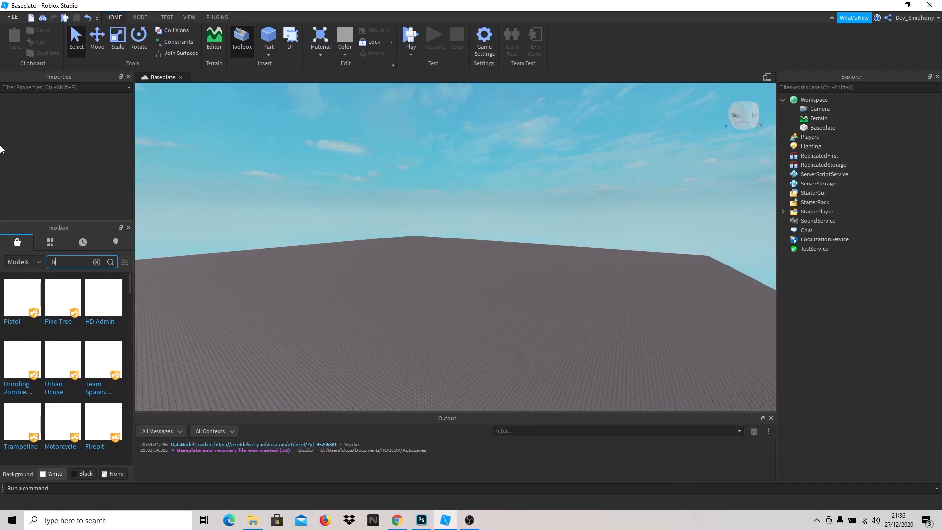
Step: Insert the Fireballdude101 'bald guy' model from Toolbox onto the baseplate and deselect it
text(ald guy)
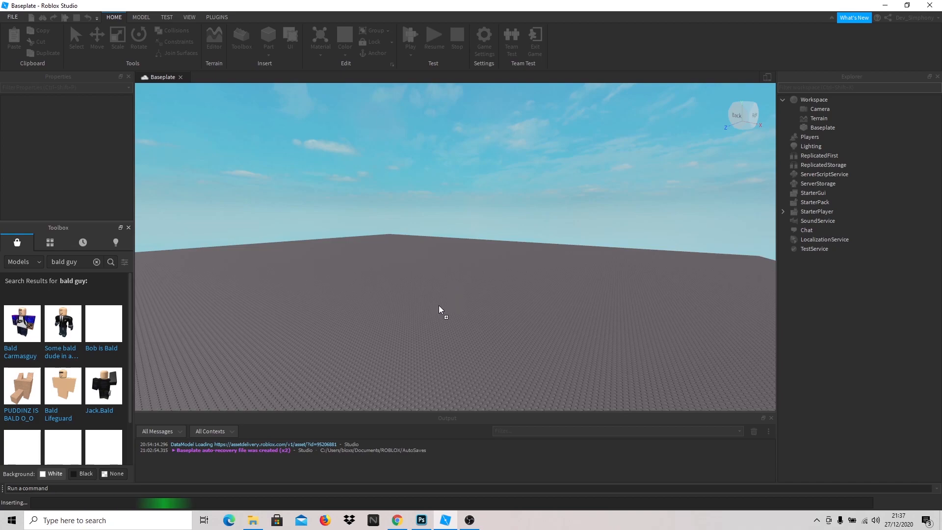
mouse_move(444, 295)
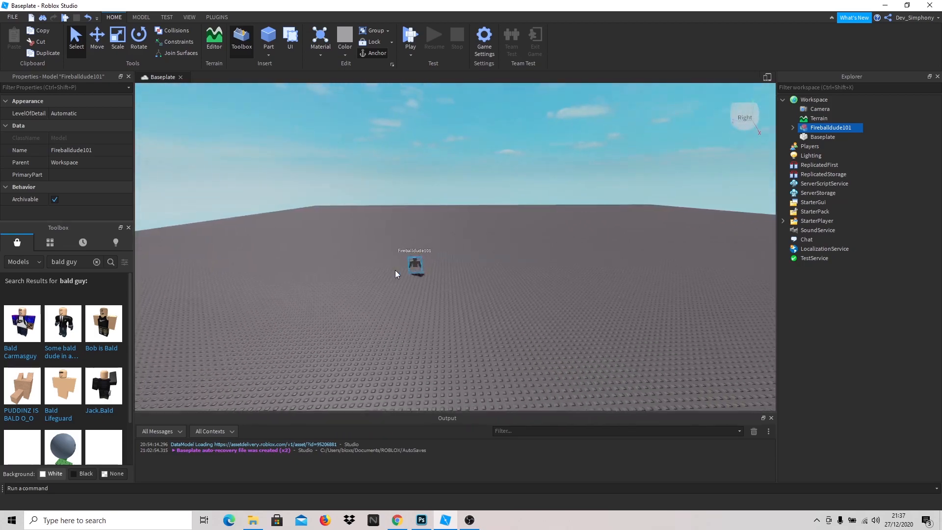
click(320, 258)
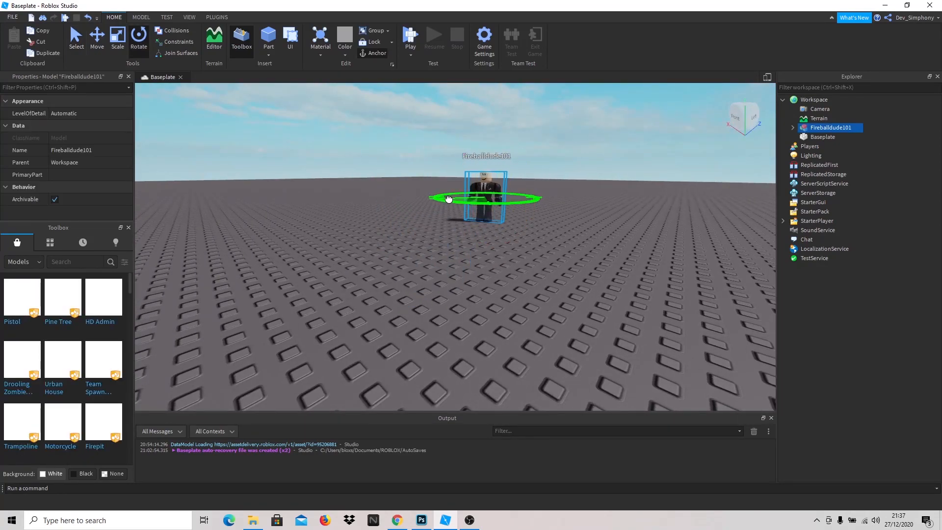
click(600, 219)
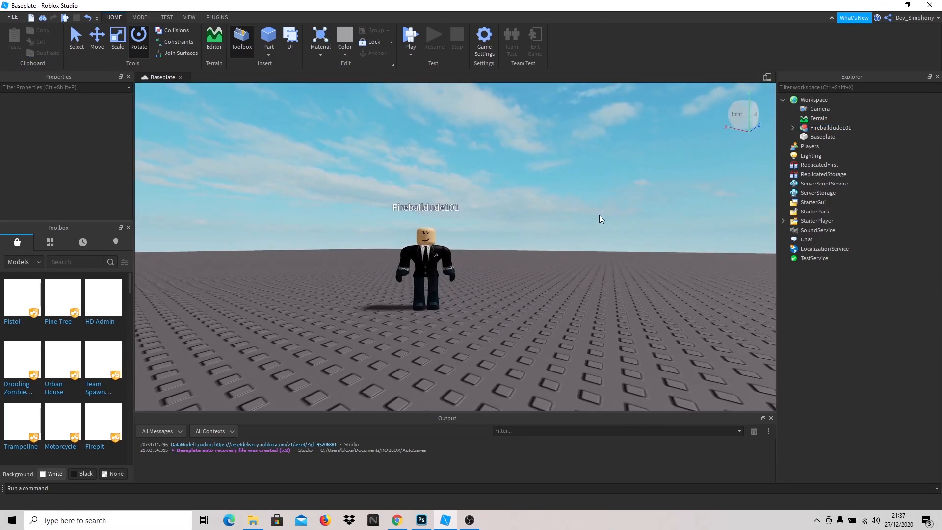
Step: Insert the Teams service with a Really red team Red and a second team Blue
click(410, 36)
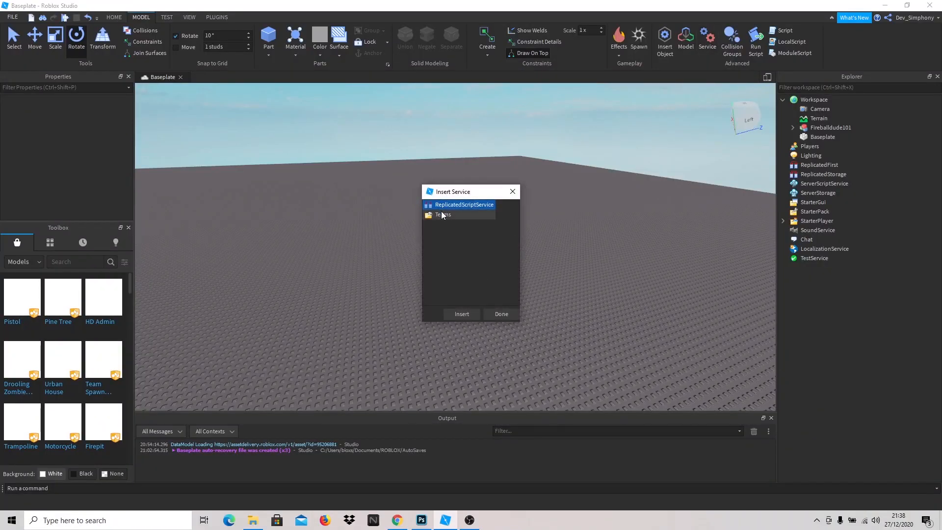
click(461, 314)
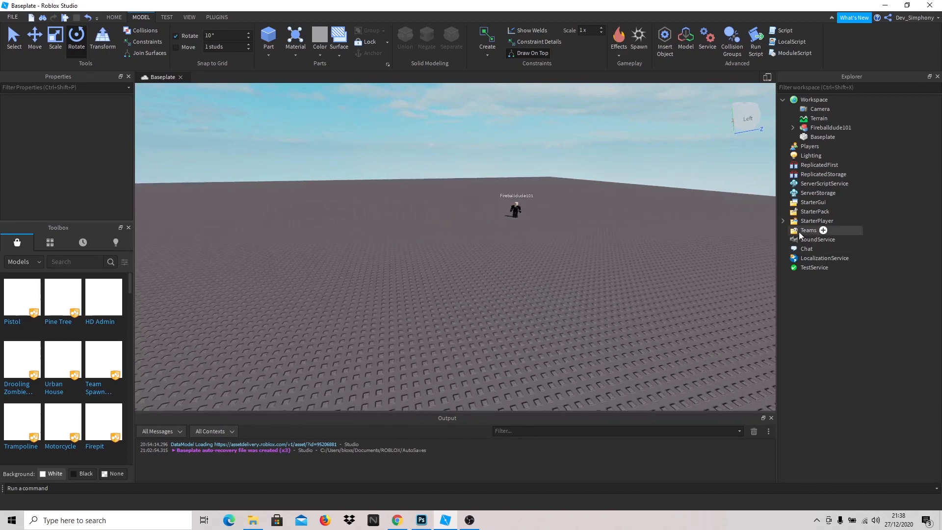
click(823, 229)
text(Red)
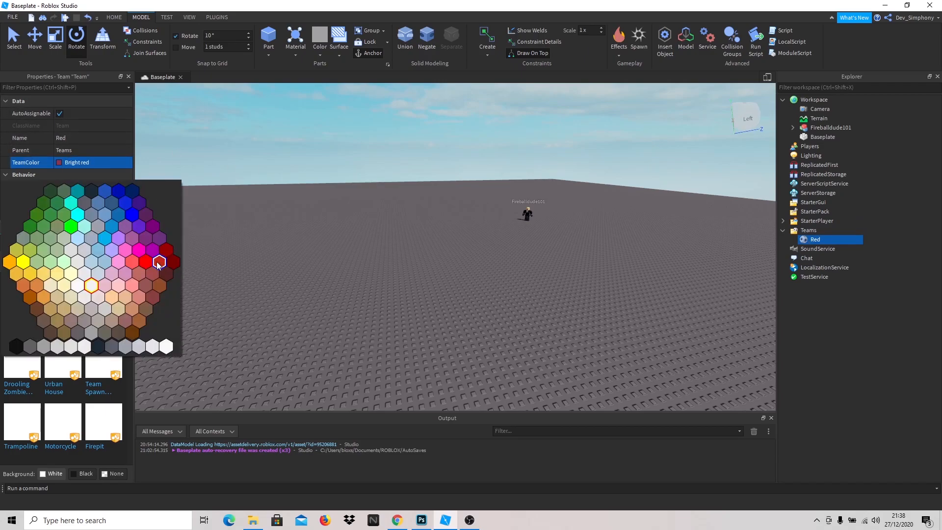
click(146, 260)
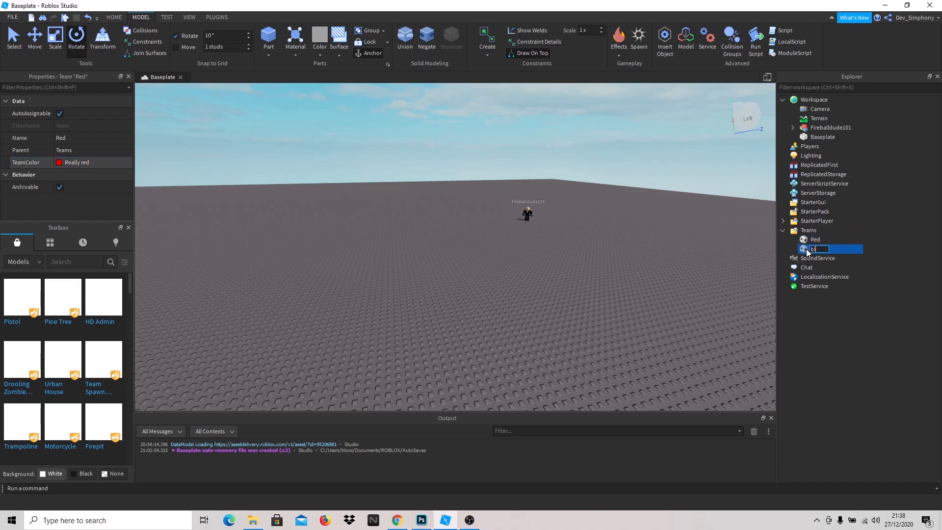
click(79, 162)
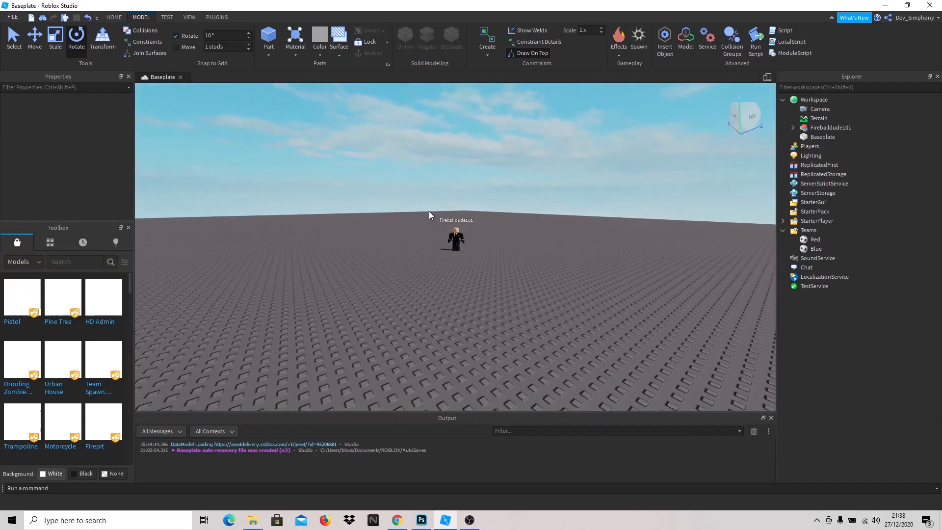
Step: Select Fireballdude101 and expand its Head to reach the face decal for the winning smile
scroll(down, 3)
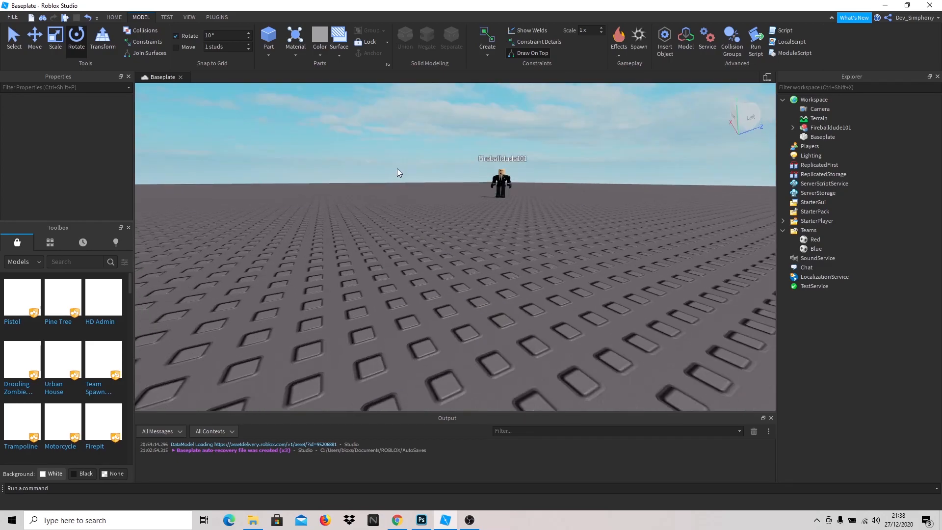
click(500, 184)
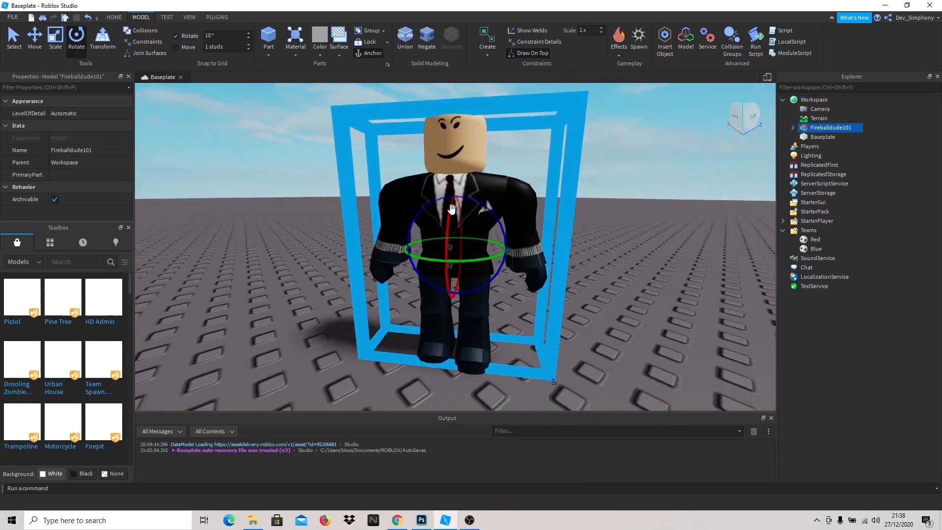
click(23, 261)
text(inning smile)
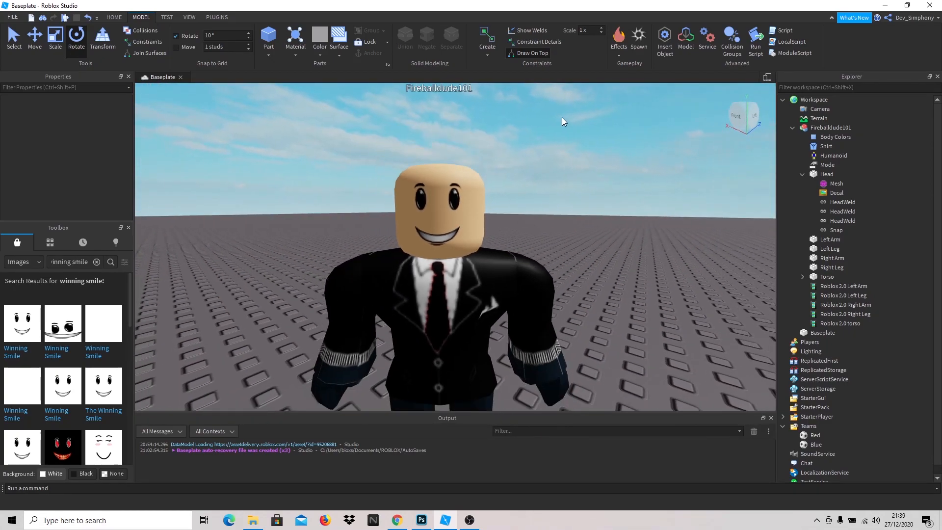
click(96, 261)
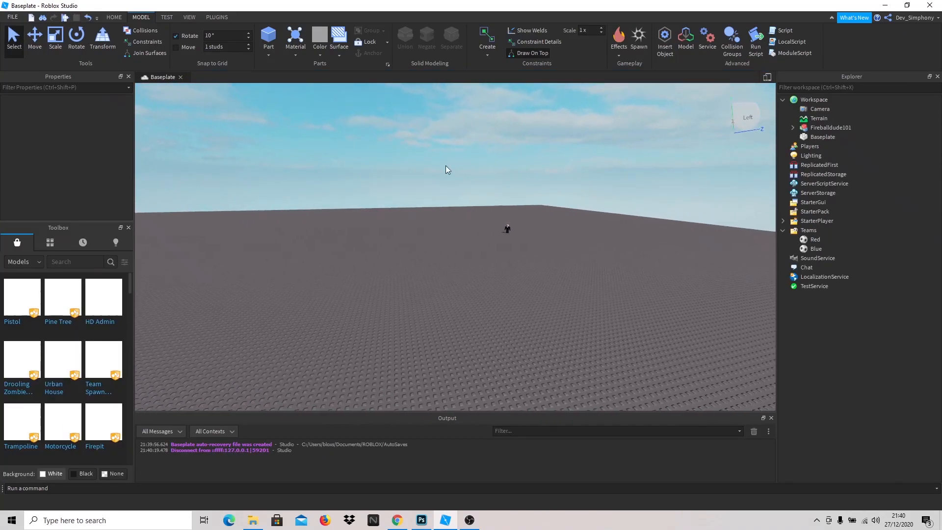
Step: Add a ScreenGui with RED TEAM and BLUE TEAM buttons, colouring the second button blue
click(813, 202)
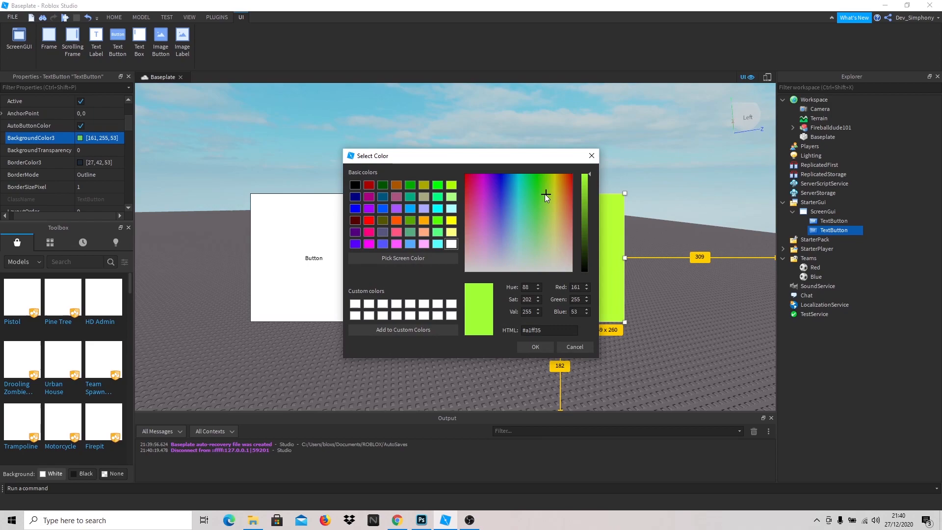
click(534, 346)
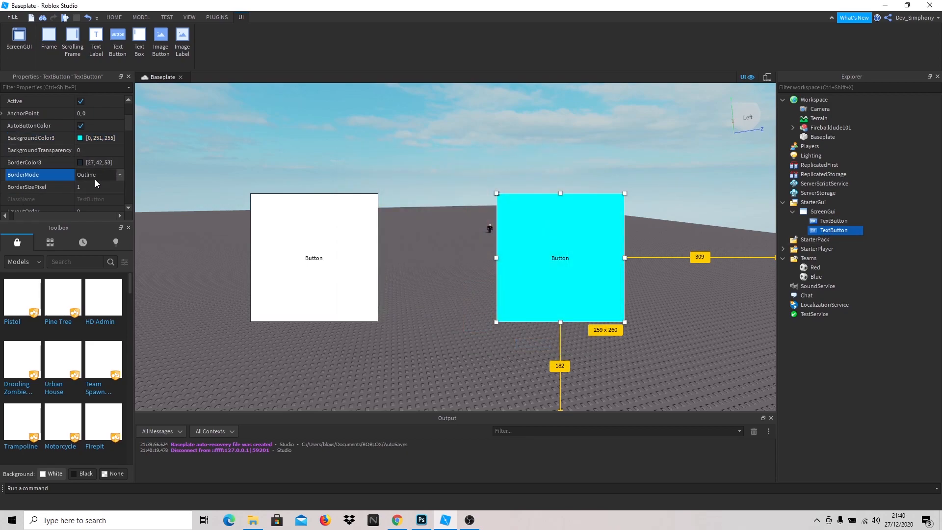
click(40, 186)
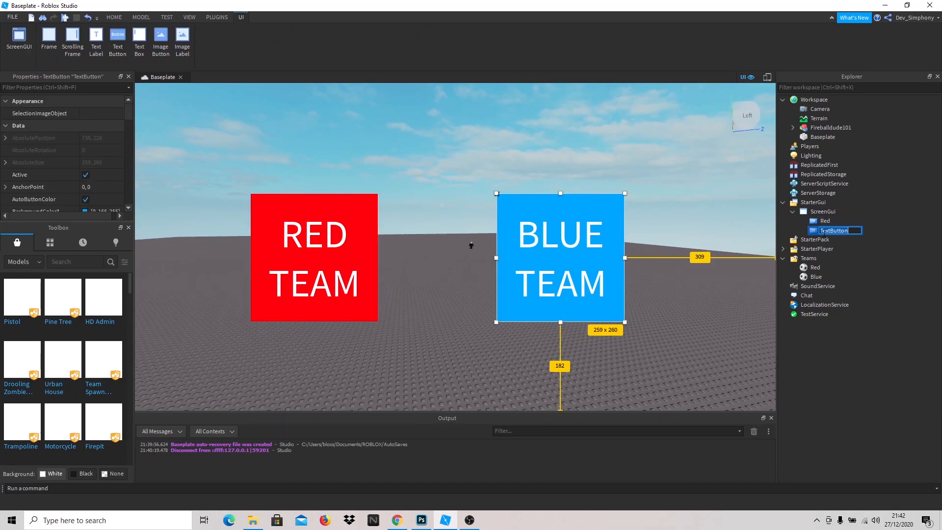
Step: Rename the second button Blue and insert a LocalScript into both the Red and Blue buttons
text(Blue)
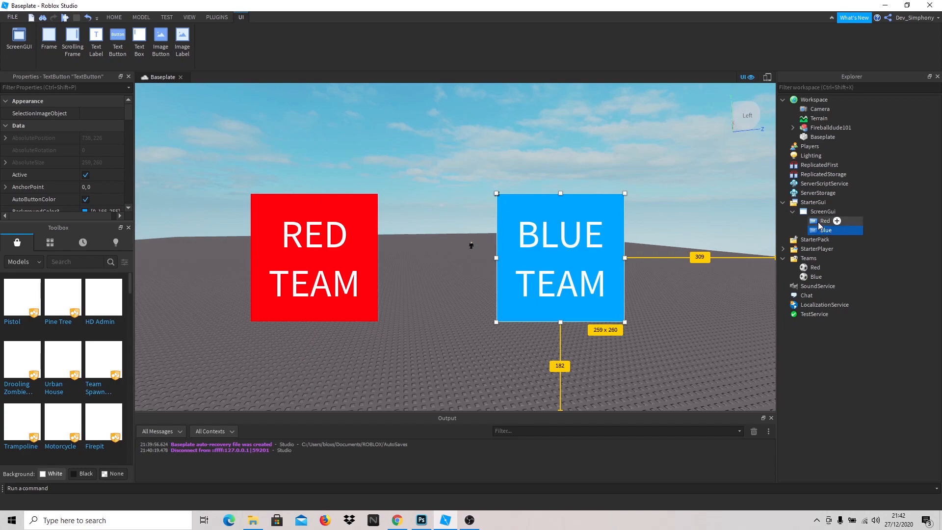
click(837, 221)
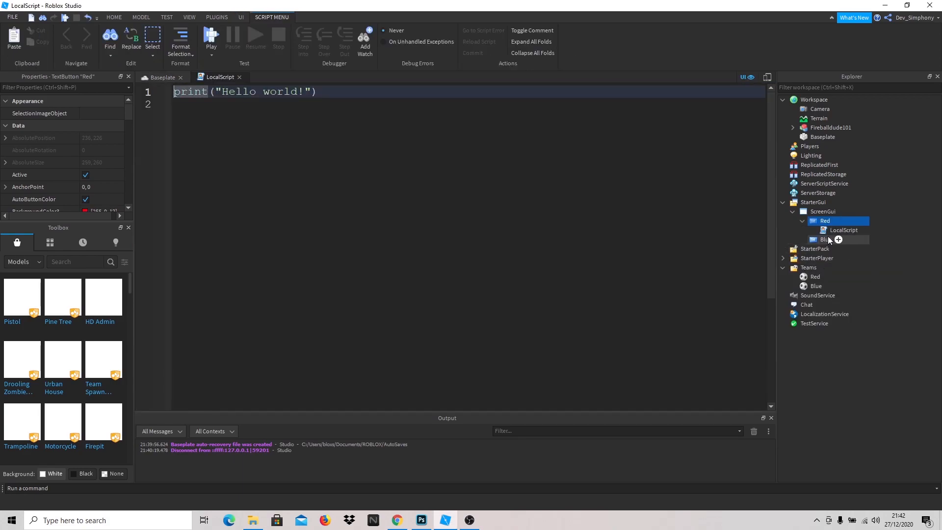
click(824, 239)
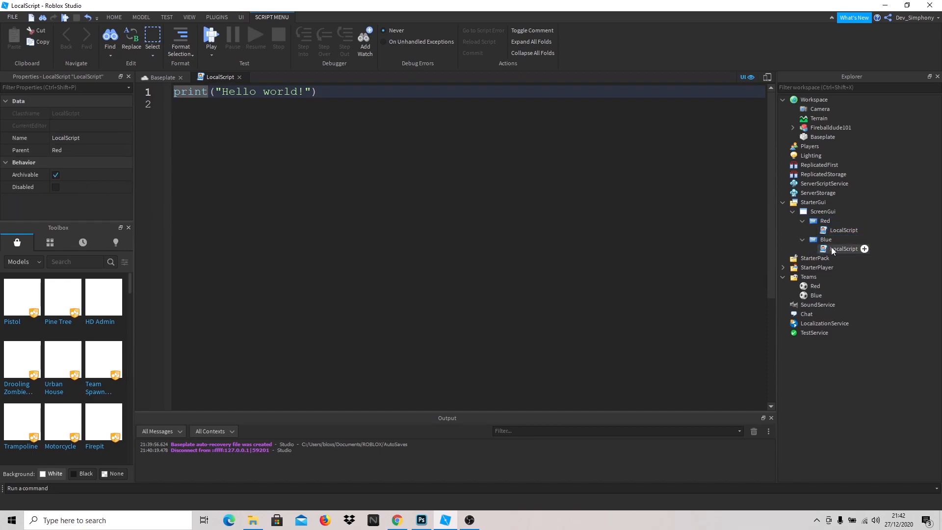
click(161, 77)
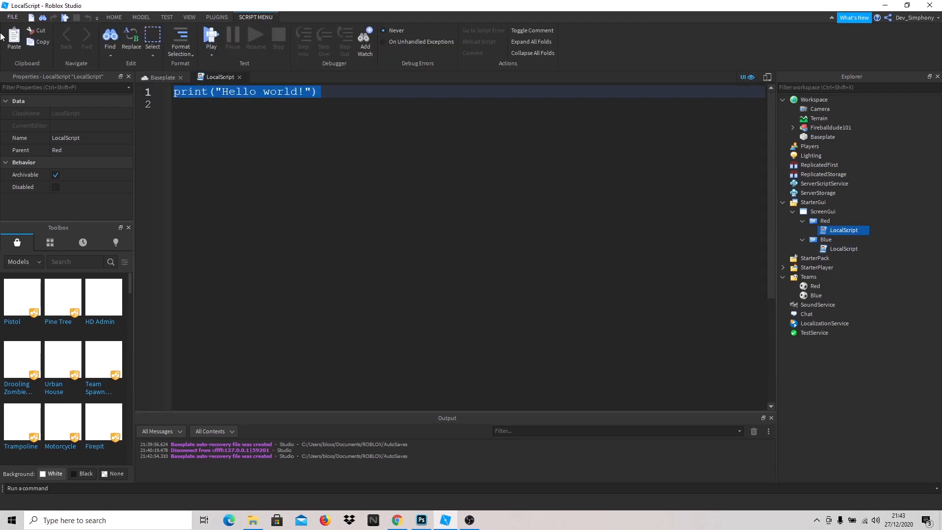
Step: Declare local player from game.Players and local button as script.Parent
text(local)
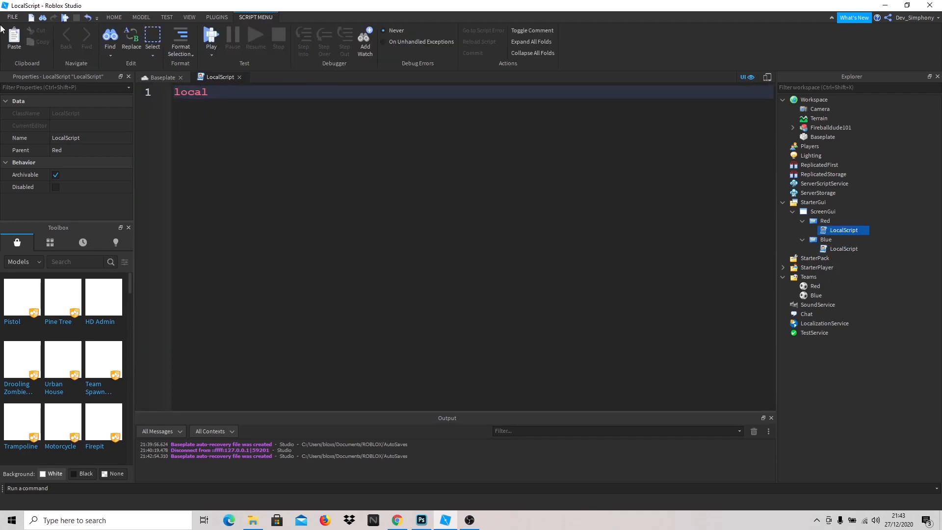
text(player)
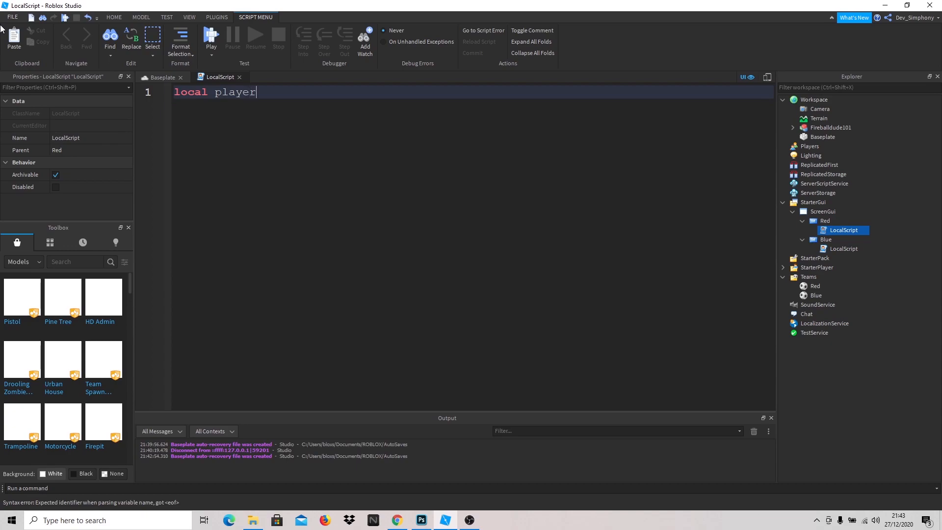
text(= game.Players.LocalPlayer)
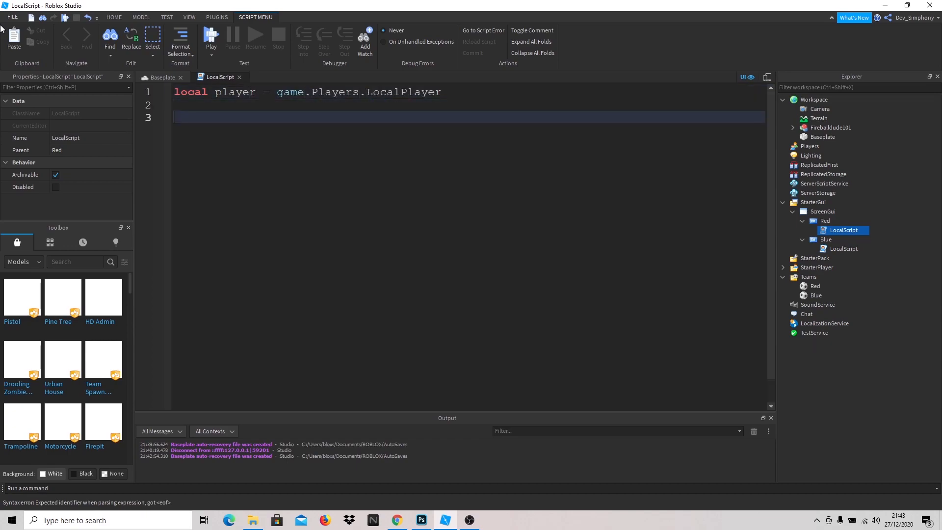
key(Backspace)
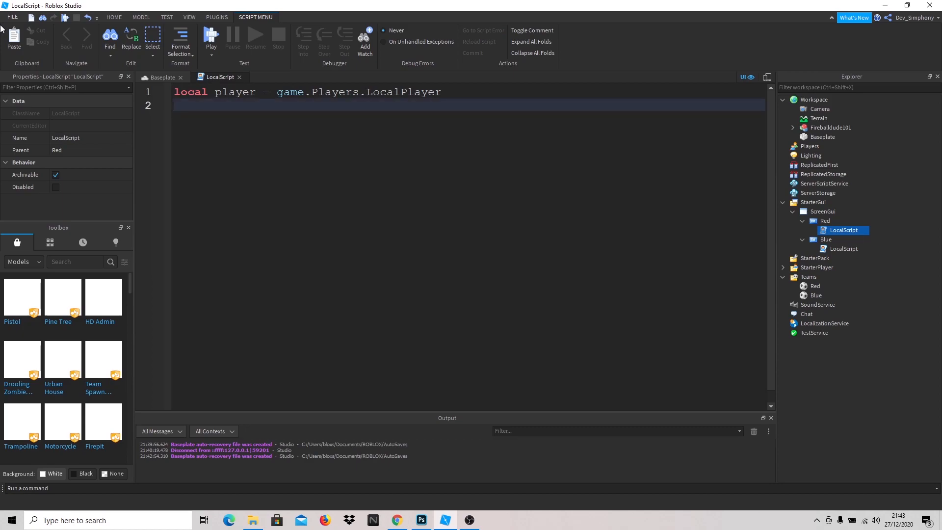
text(local butt)
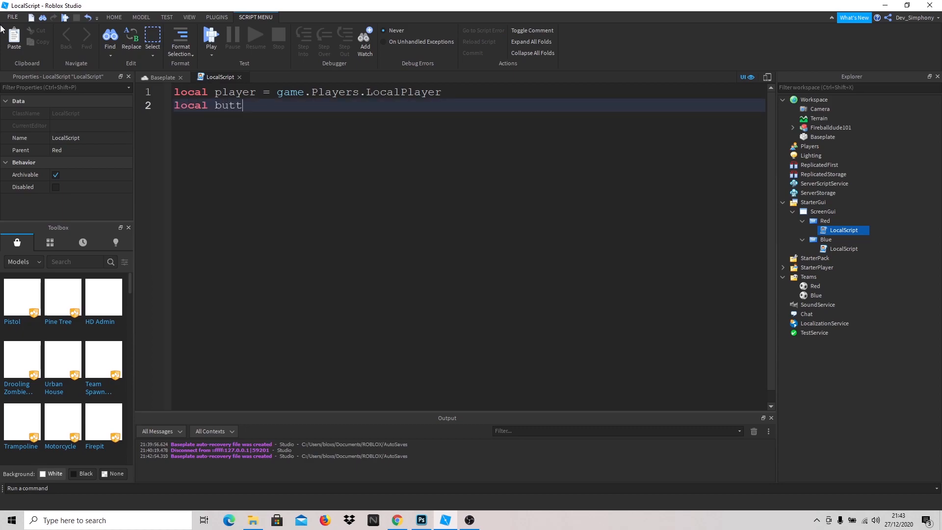
text(on = game.)
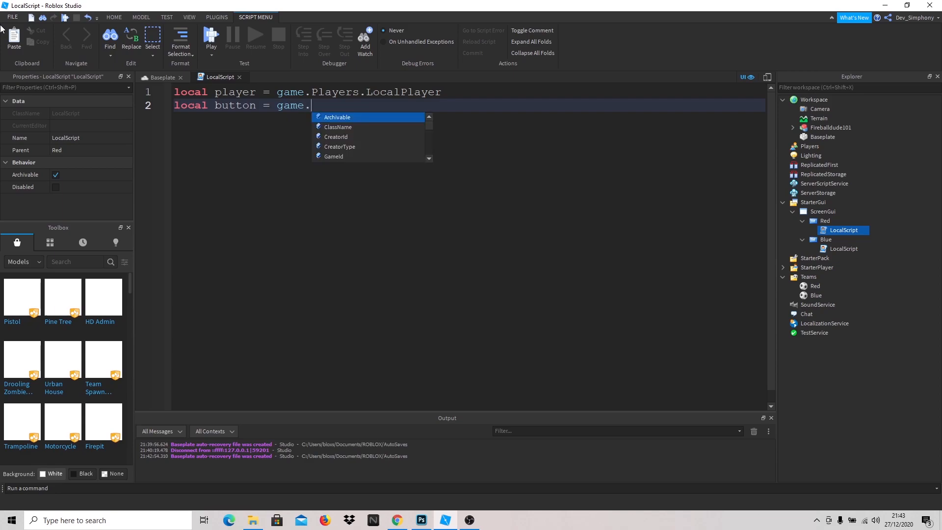
text(StarterGui)
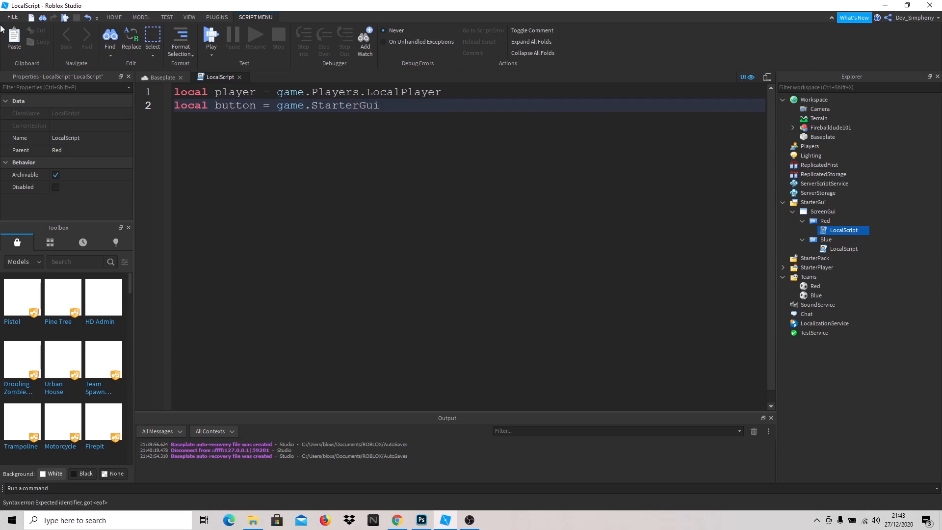
text(.ScreenGui)
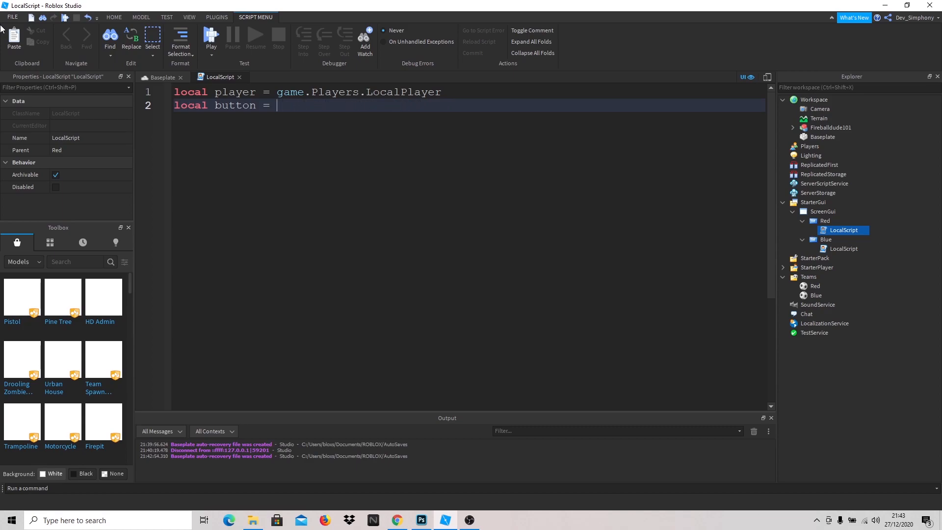
text(script.Parent)
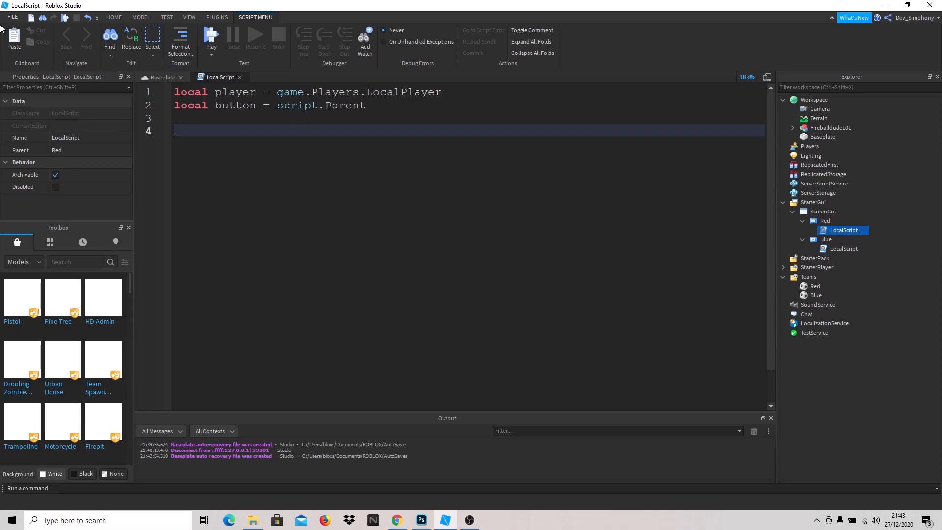
Step: Connect a function to button.MouseButton1Click
text(button)
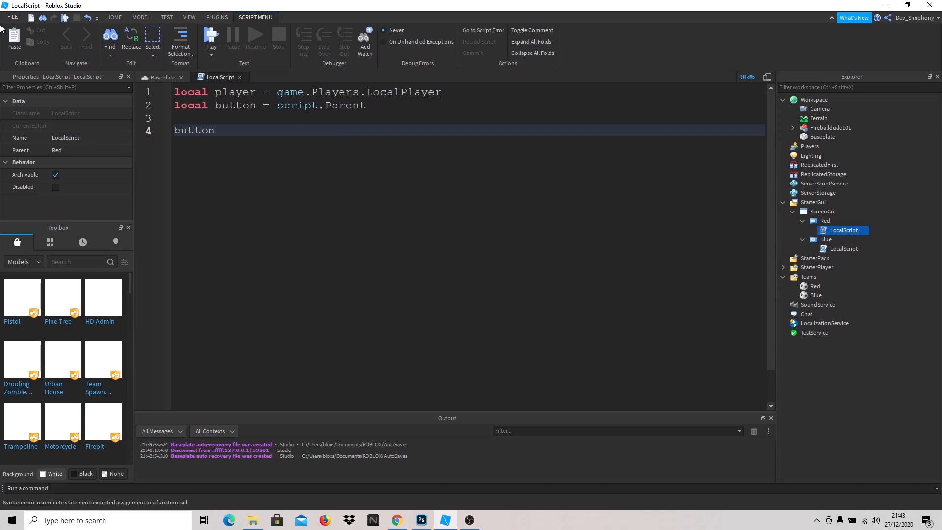
text(.MouseButton1Click)
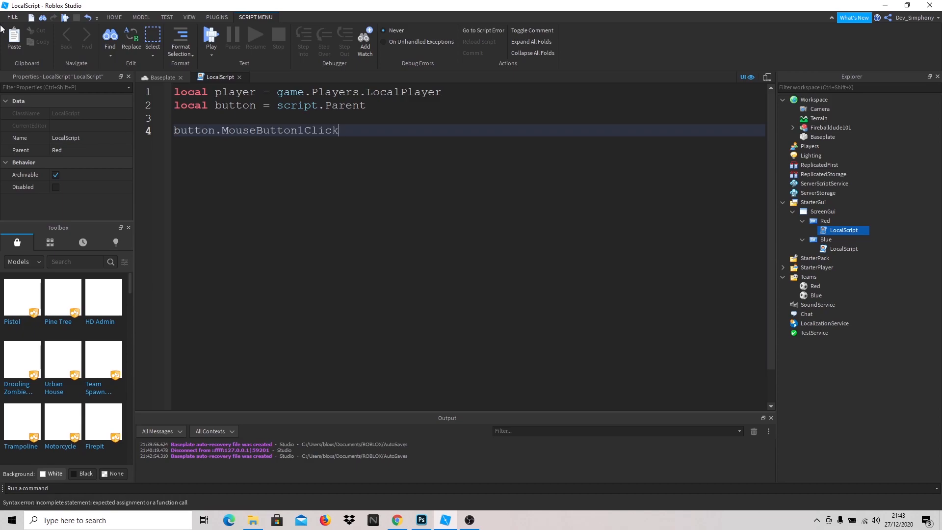
text(:Connect(function())
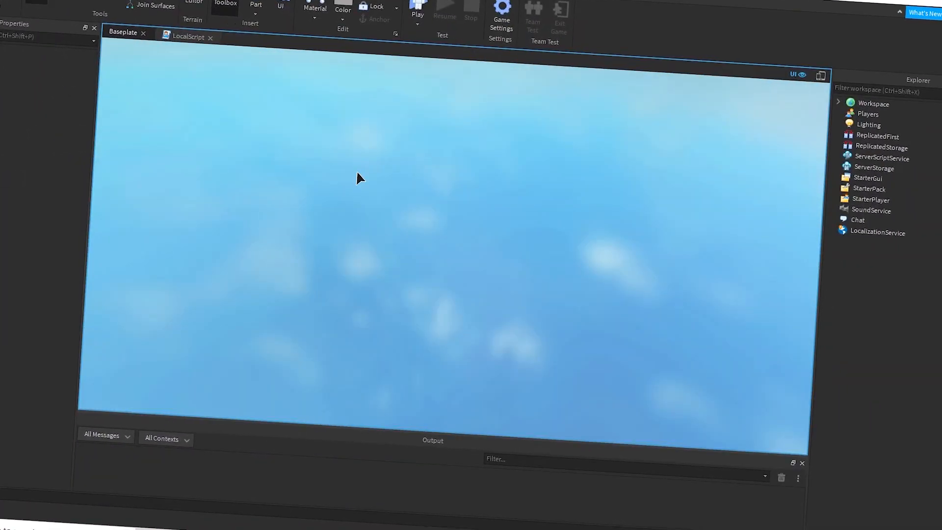
click(417, 11)
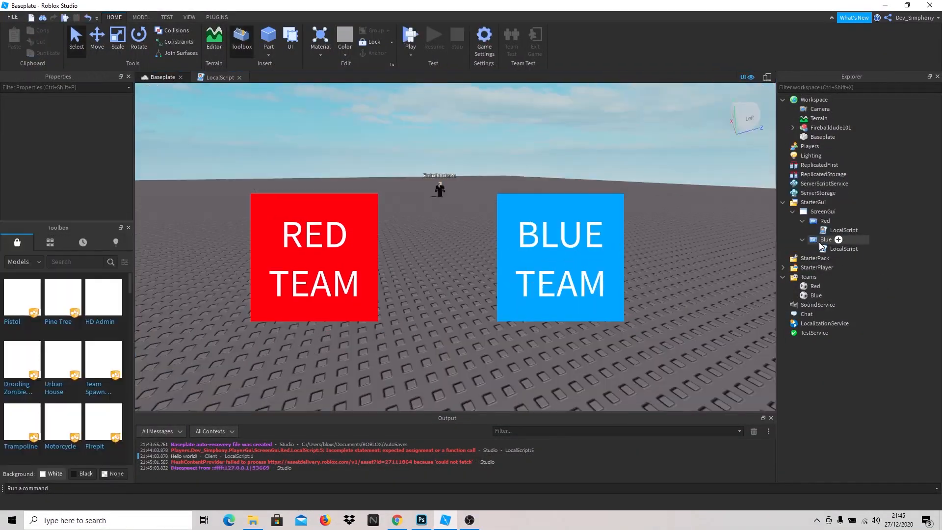
double_click(842, 229)
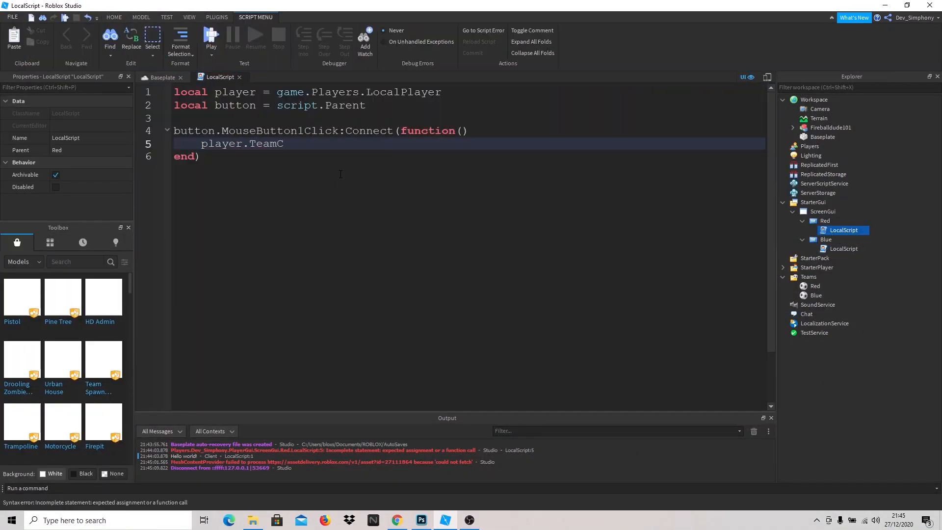
Step: Set player.TeamColor to BrickColor Really red and player.Team to game.Teams.Red
text(olor = \\)
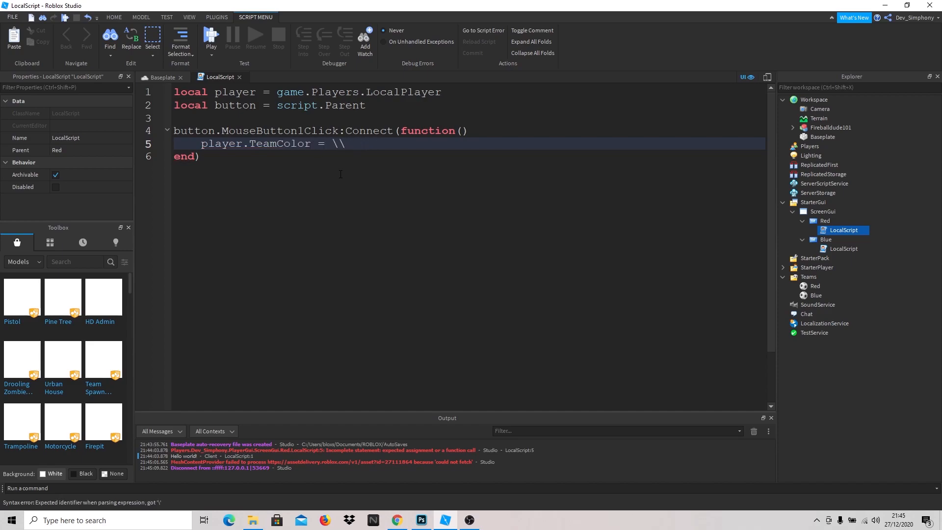
text(BrickColor.new("Really red)
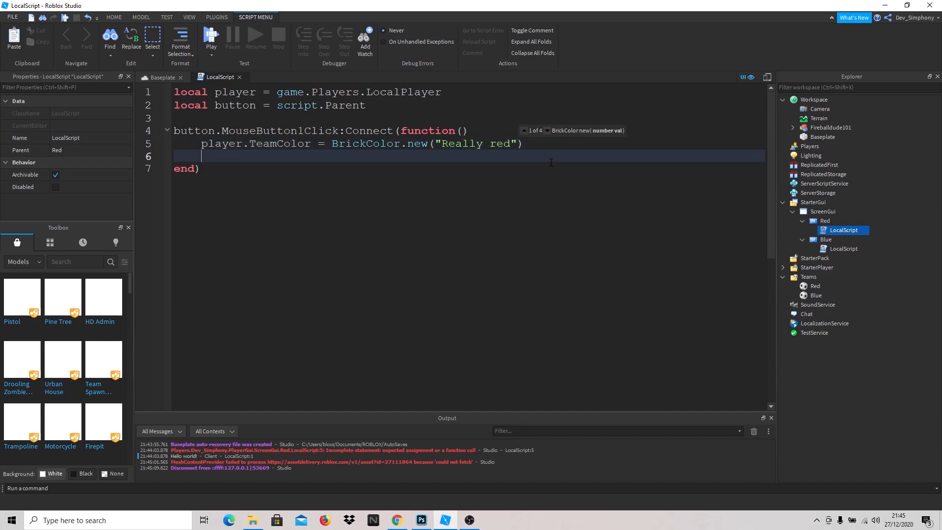
text(player.Team = game.Teams.R)
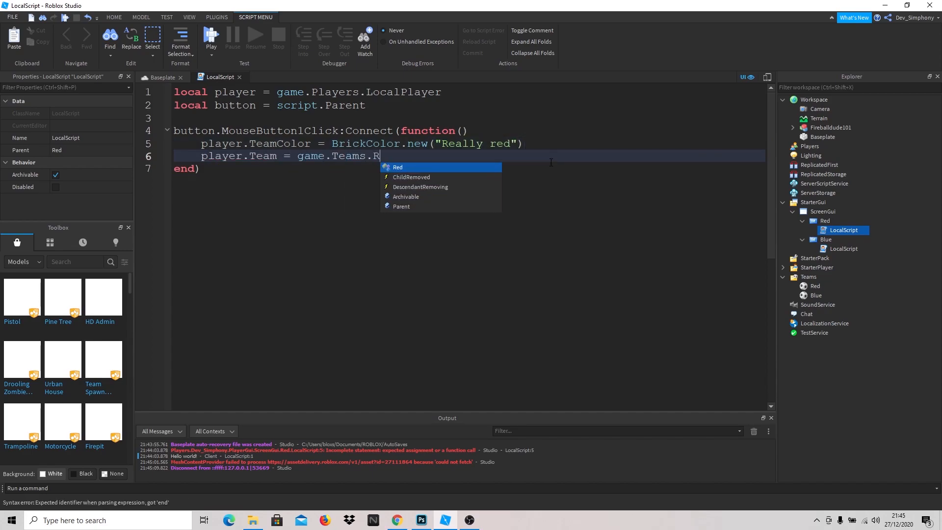
click(157, 77)
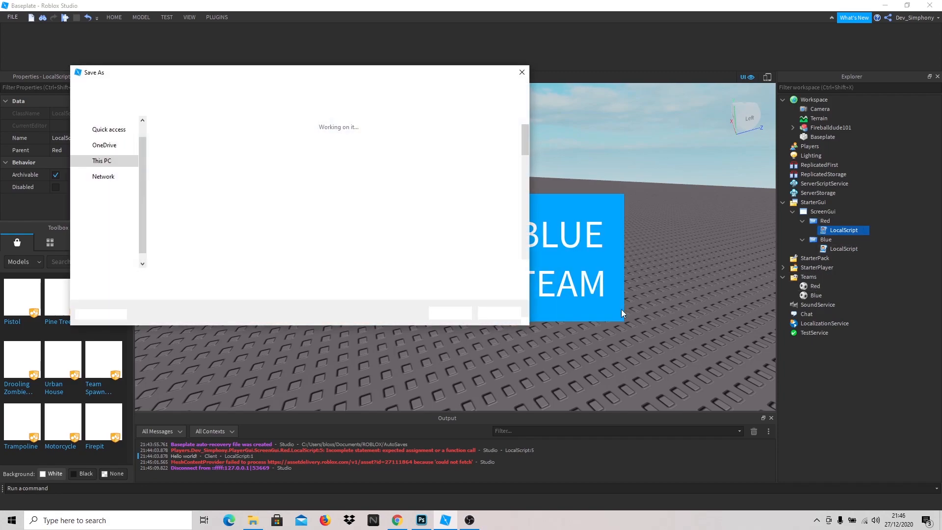
Step: Dismiss the save dialog and change the copied script's red reference to Blue
click(519, 72)
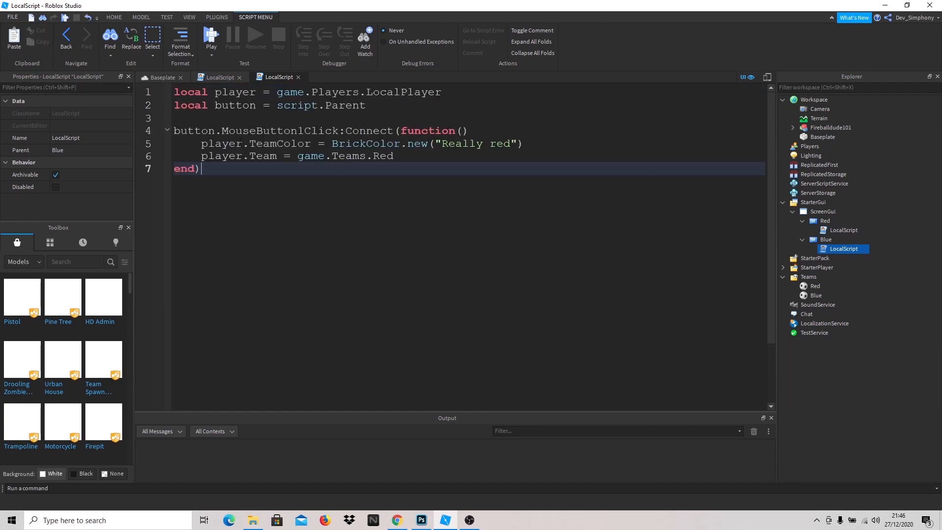
double_click(382, 156)
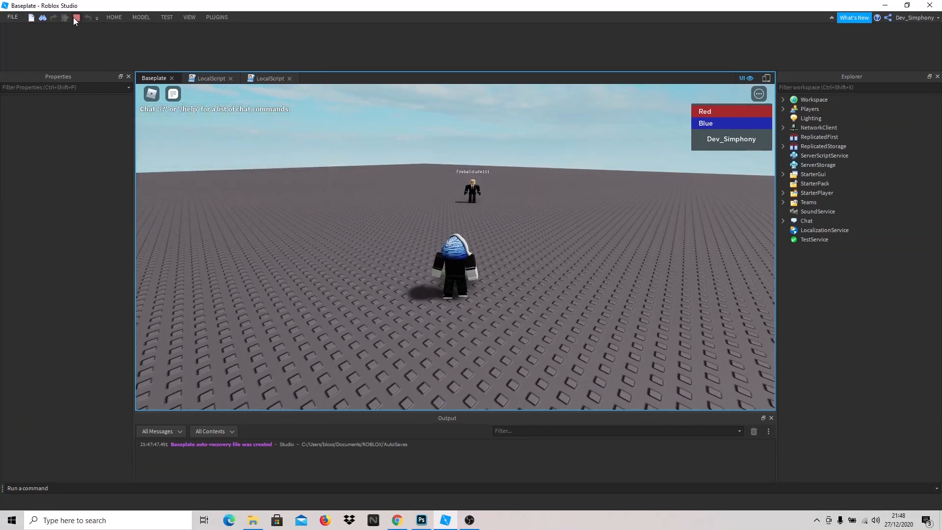
Step: Stop the test and add a Frame under ScreenGui with a 76,76,76 dark grey background
click(76, 18)
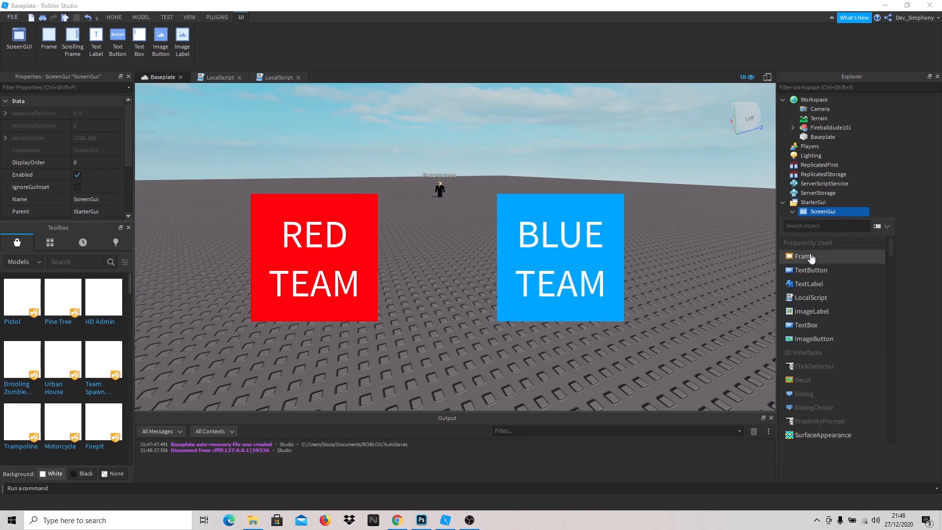
click(803, 256)
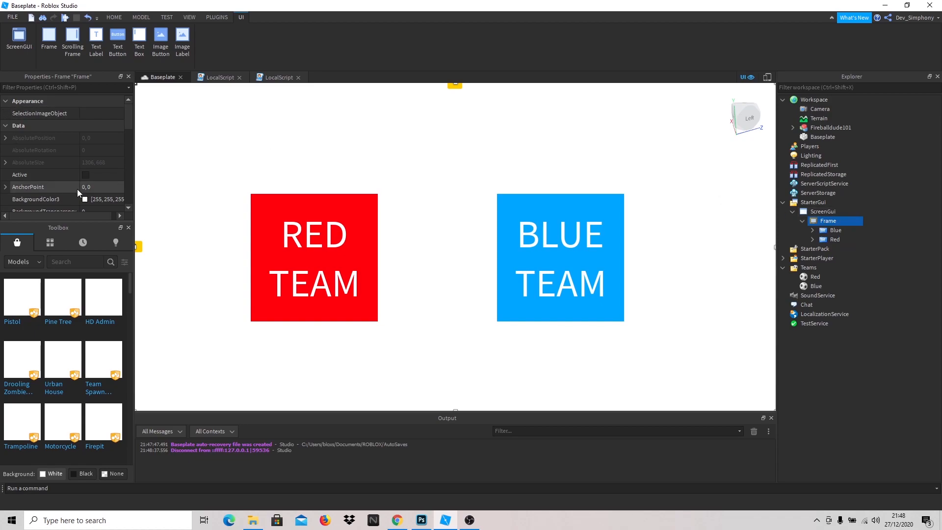
click(99, 199)
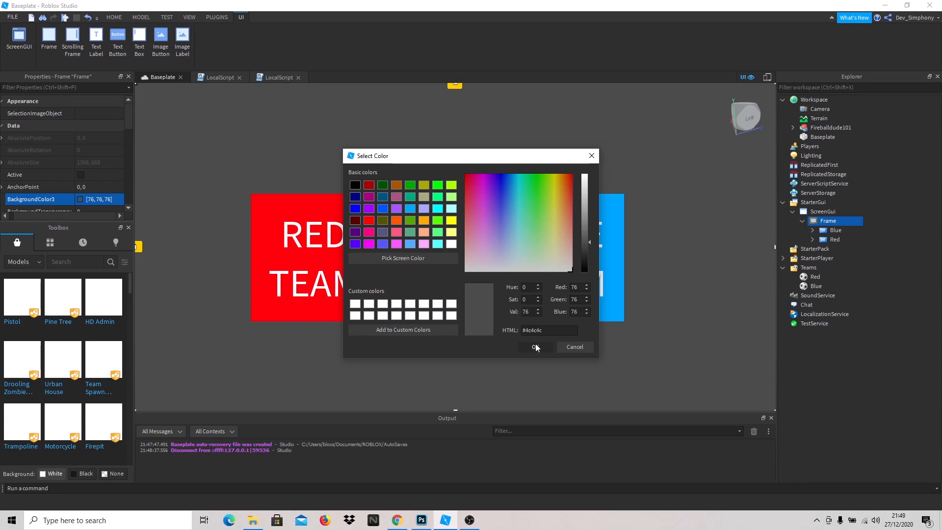
click(533, 347)
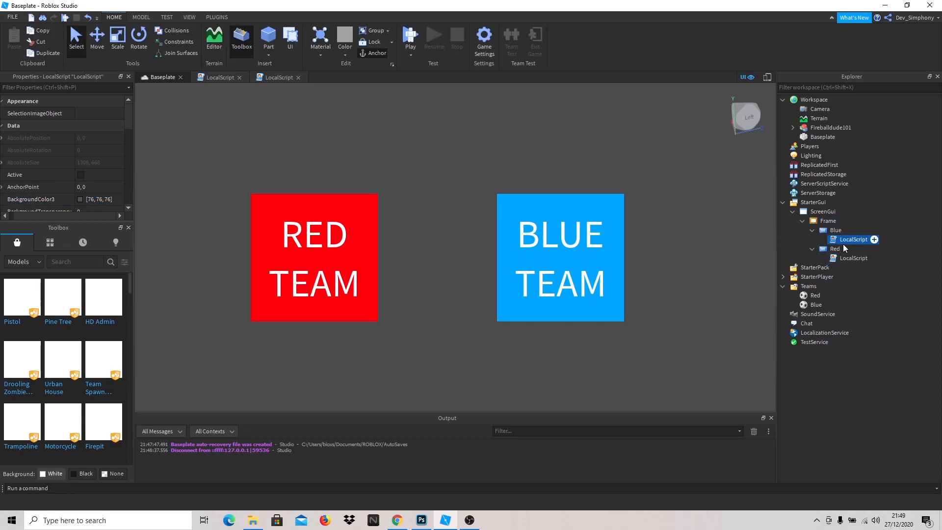
Step: In Blue's LocalScript set the button, Red and script.Parent.Parent.Parent.Frame Visible = false
double_click(853, 240)
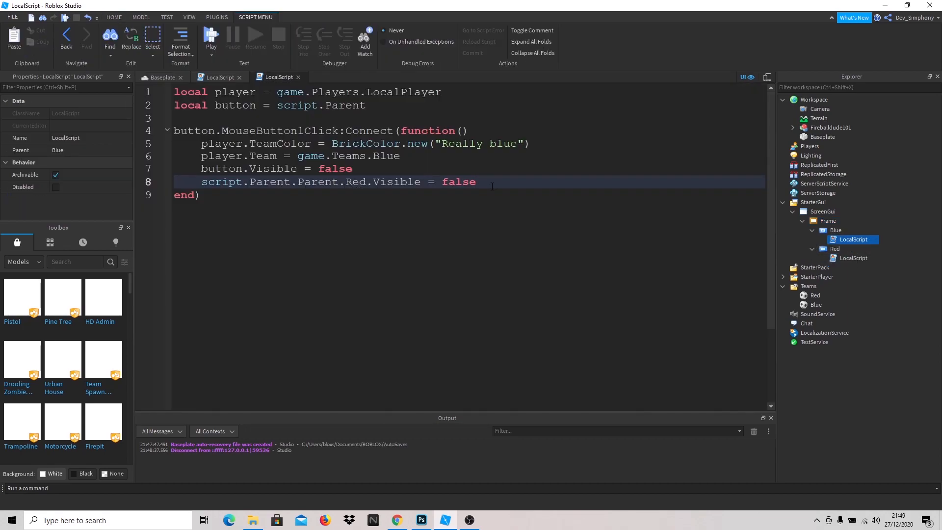
text(script.Parent.Parent.Parent.v)
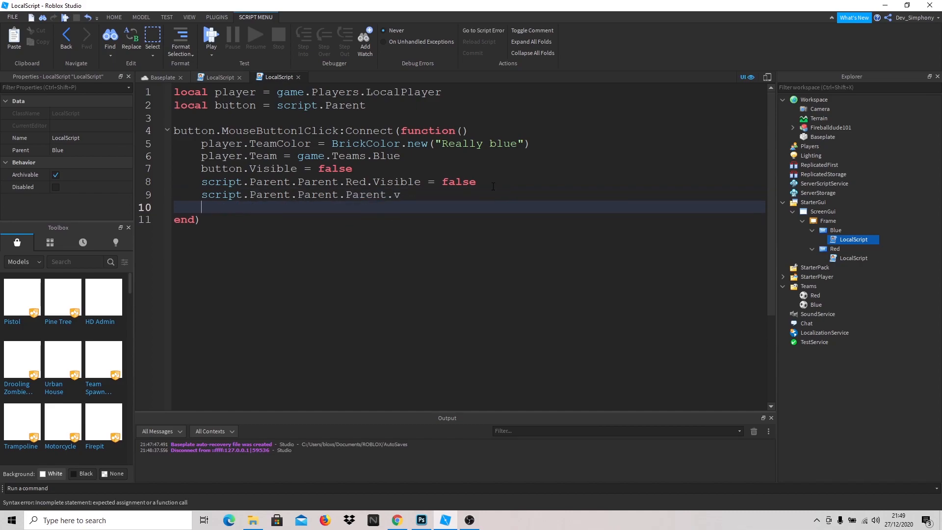
key(Backspace)
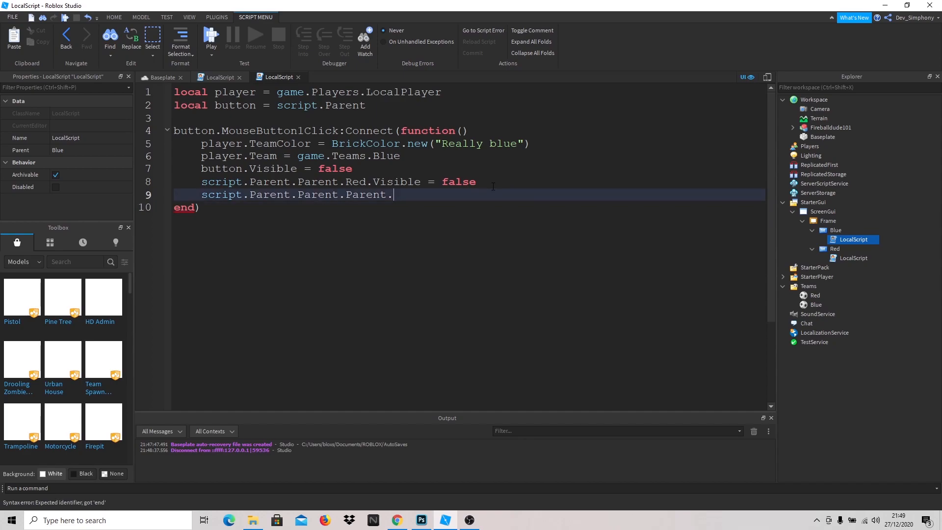
text(.)
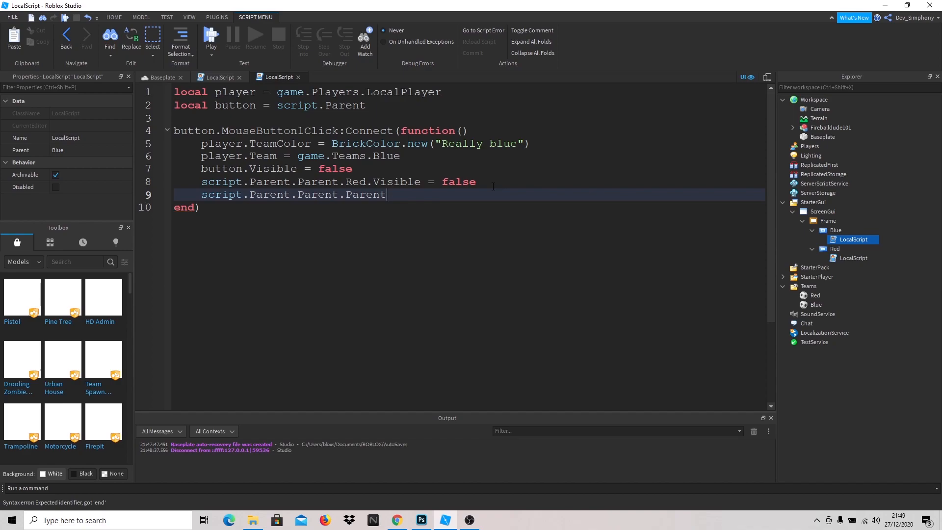
text(.Frame)
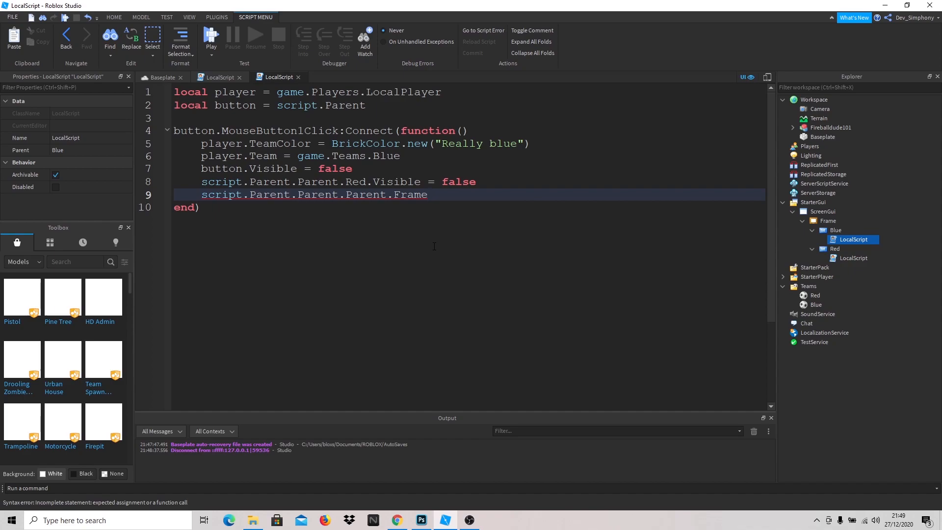
text(.Visible)
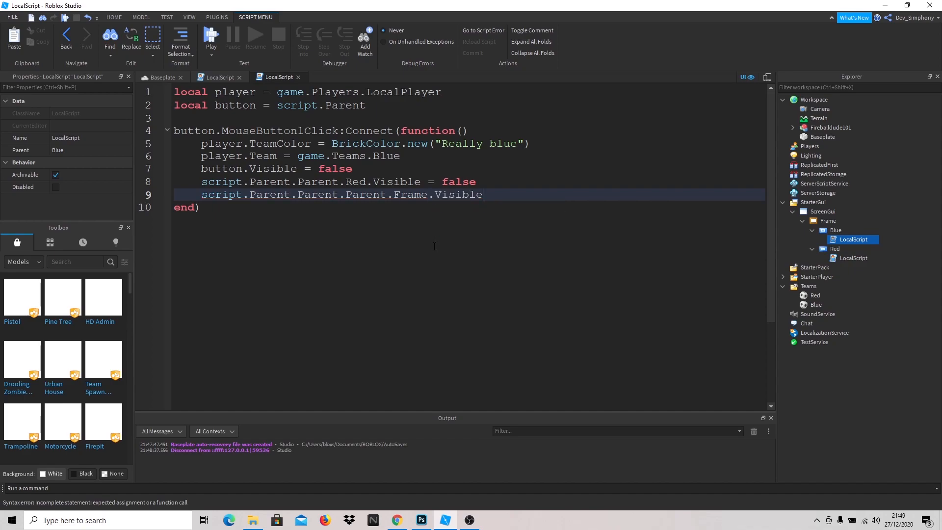
text(= false)
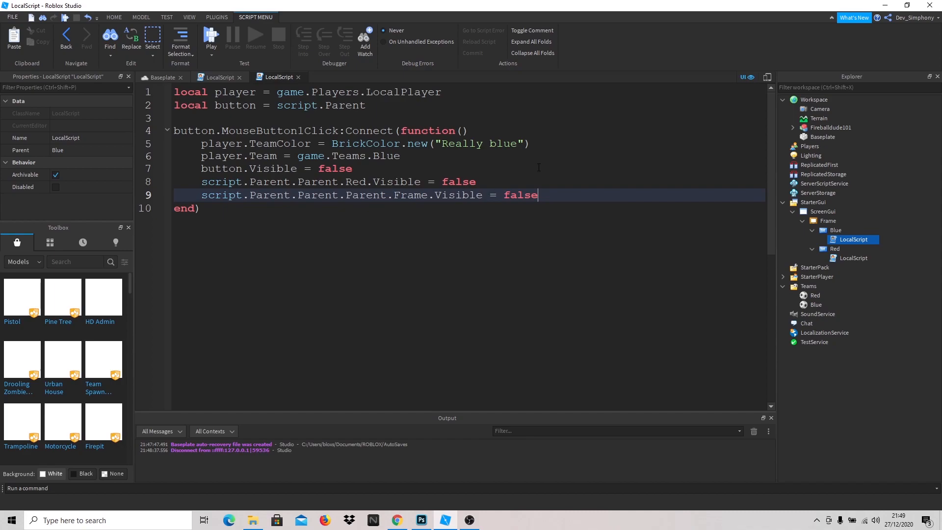
Step: Copy the frame-hiding line and dismiss the save dialog
triple_click(354, 195)
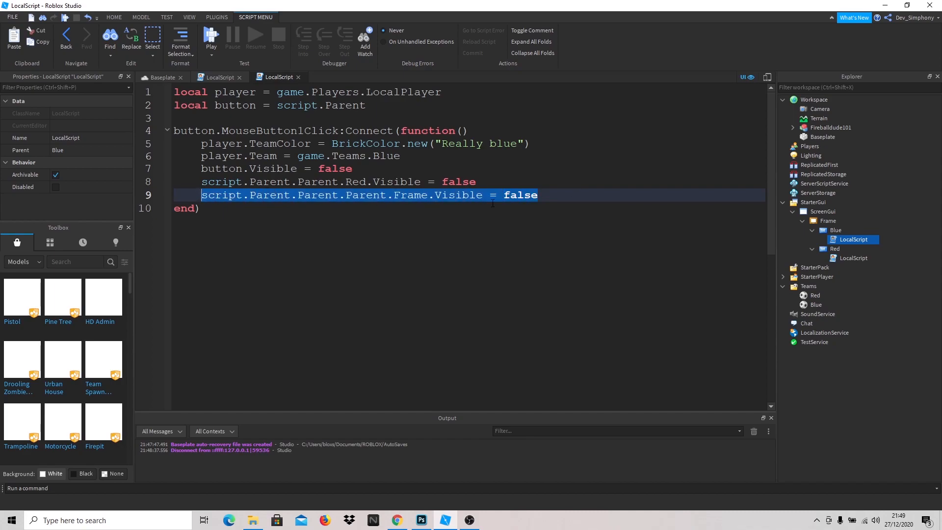
click(851, 258)
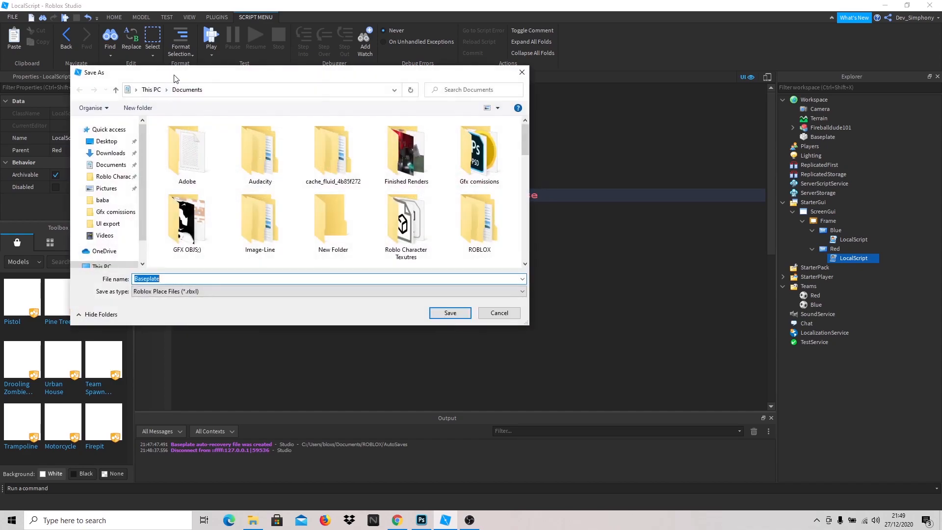
click(449, 311)
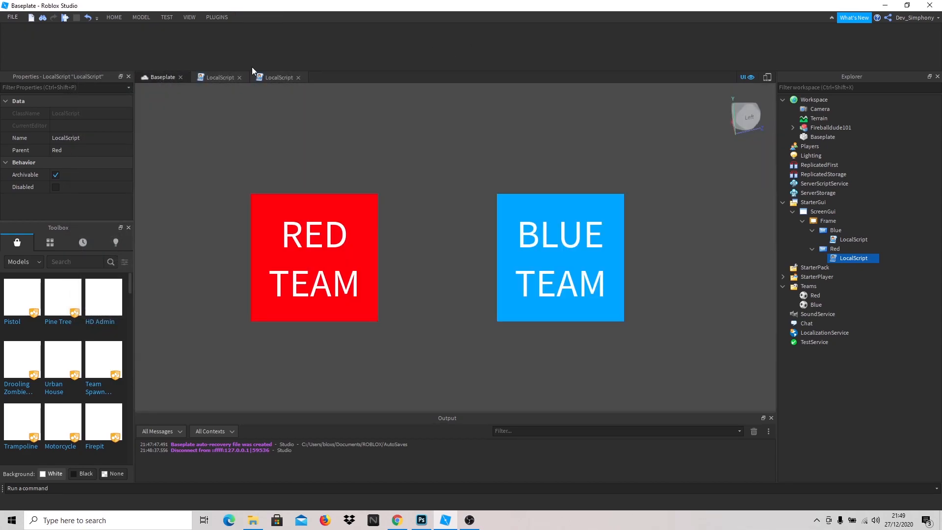